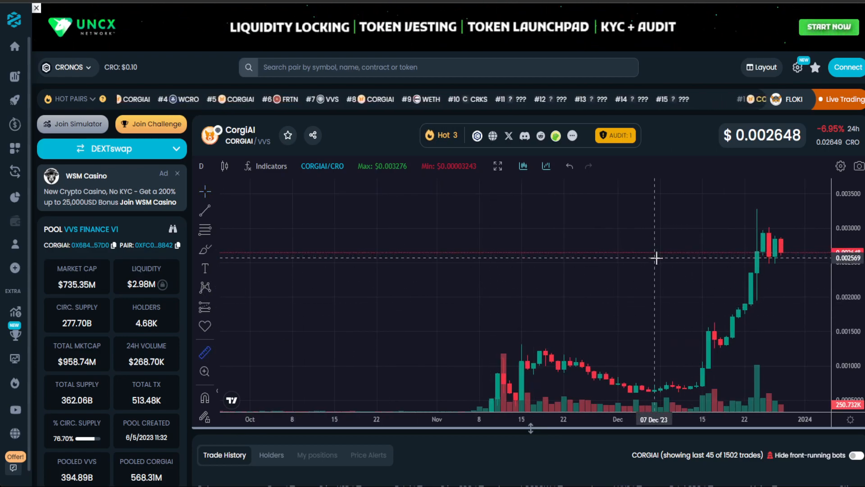
mouse_move(657, 261)
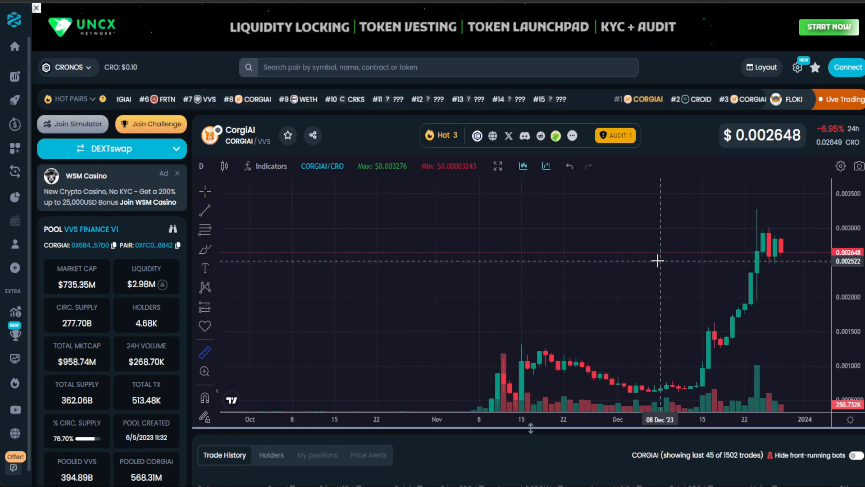
Scroll the DEXTools page down to show the CorgiAI Trade History rows under the chart
left_click_drag(657, 259, 624, 231)
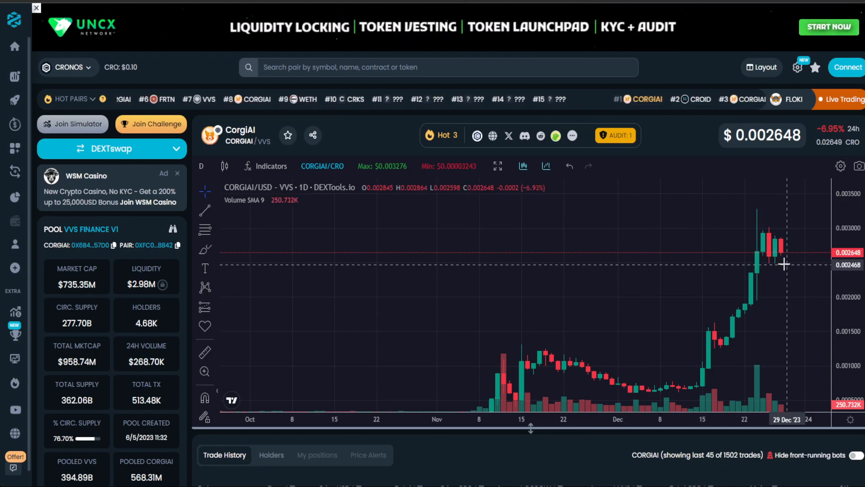
mouse_move(784, 261)
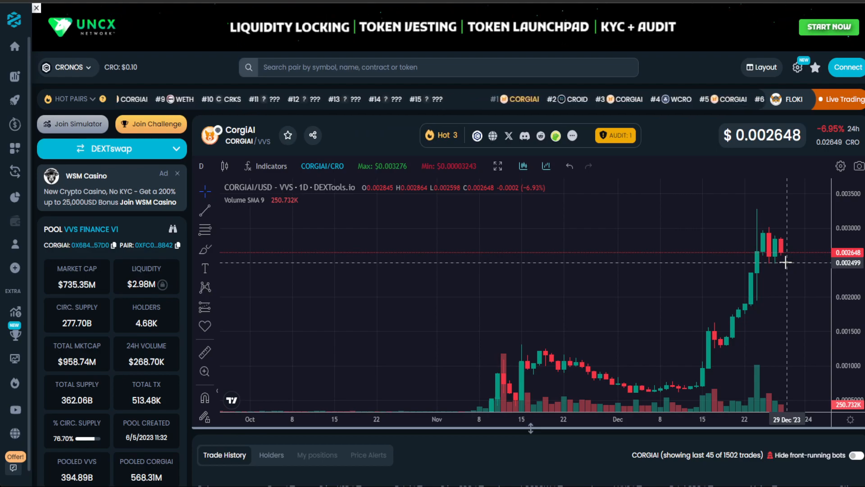
mouse_move(782, 269)
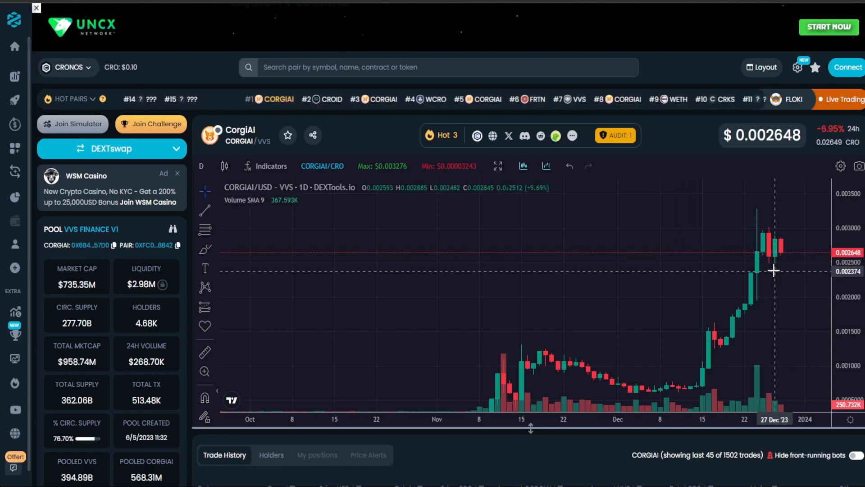
mouse_move(720, 166)
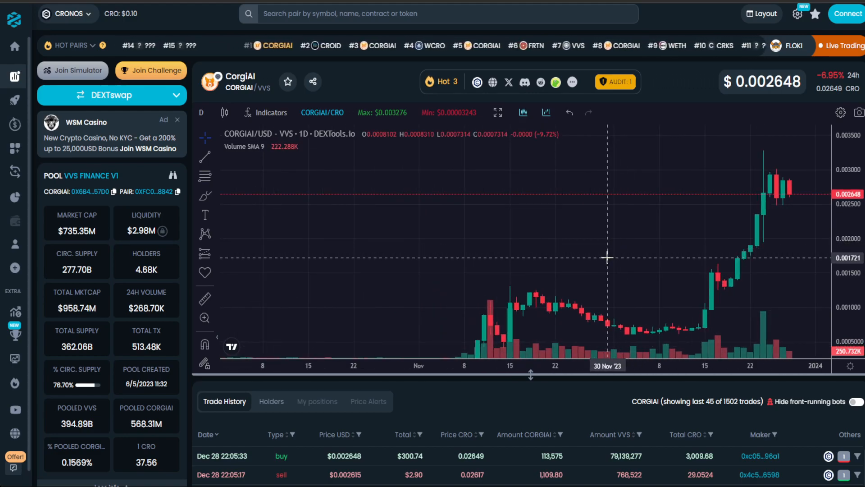
mouse_move(676, 134)
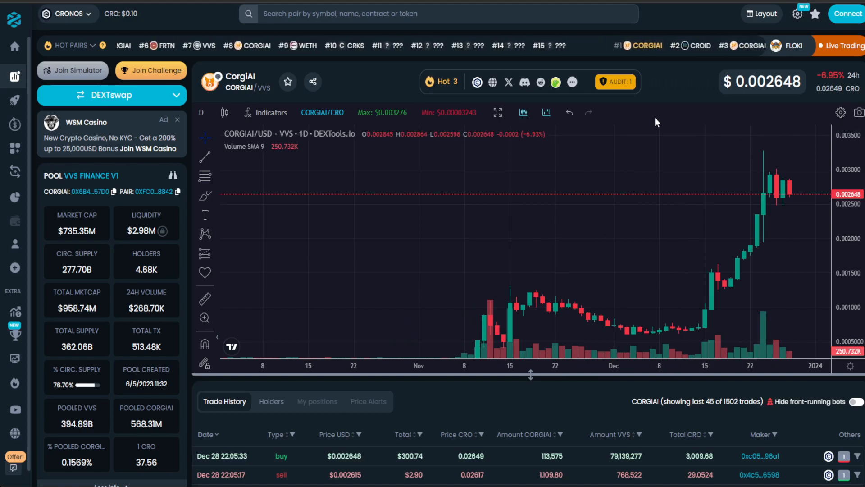
mouse_move(635, 142)
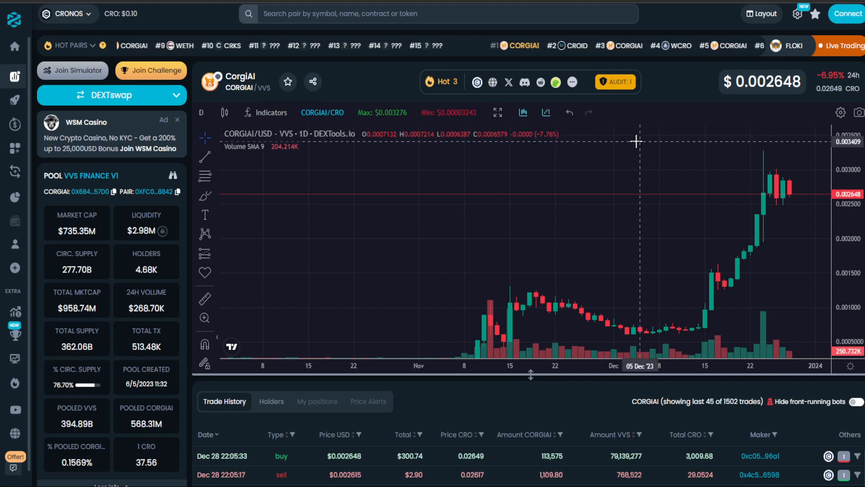
mouse_move(633, 142)
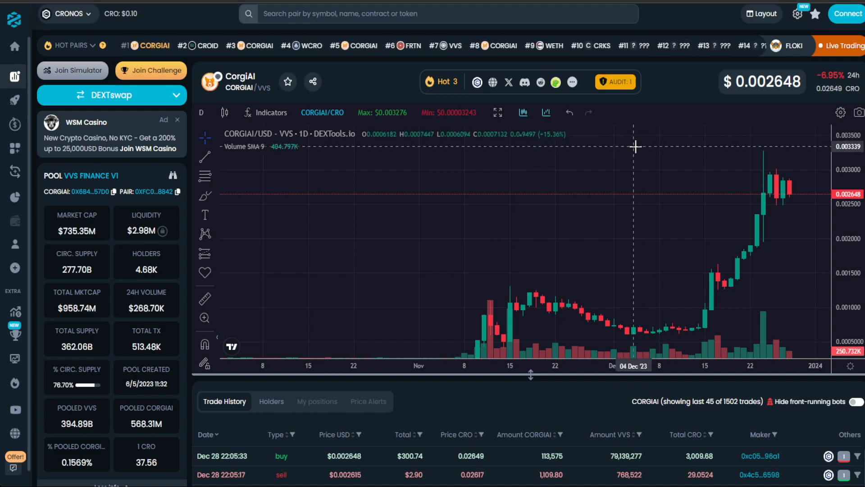
mouse_move(601, 176)
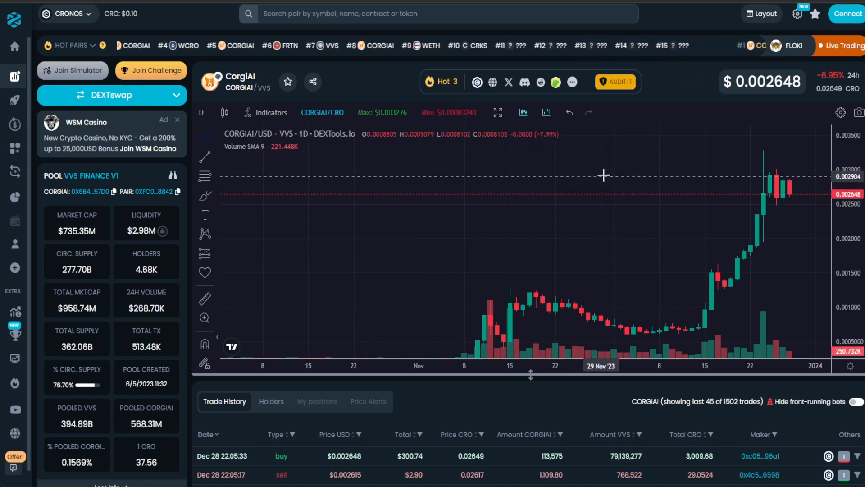
mouse_move(575, 98)
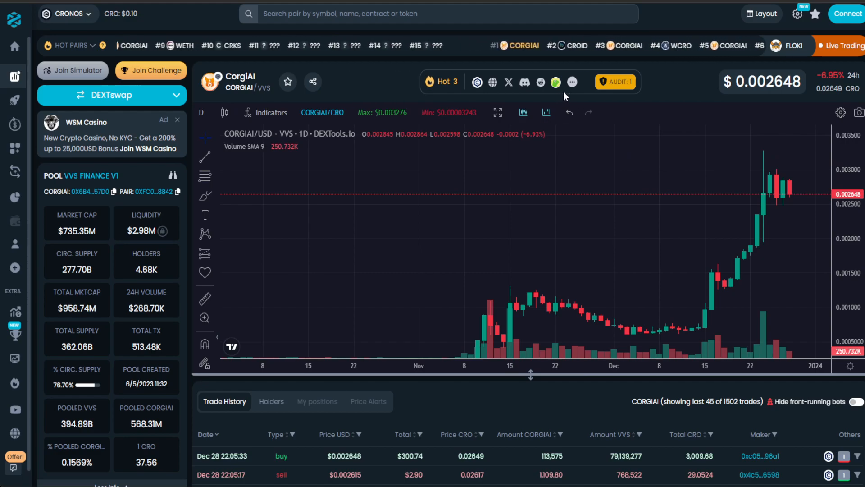
Use the CORGIAI links popup in the token header to go to its CoinMarketCap listing
left_click(572, 82)
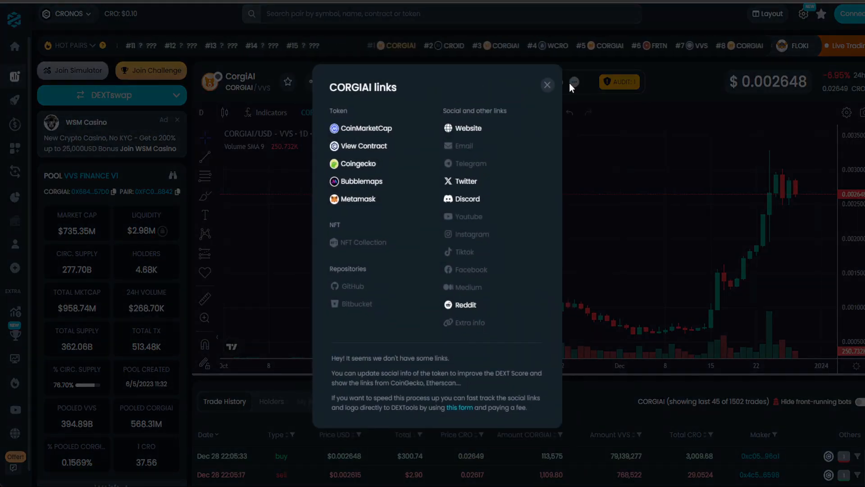
left_click(546, 85)
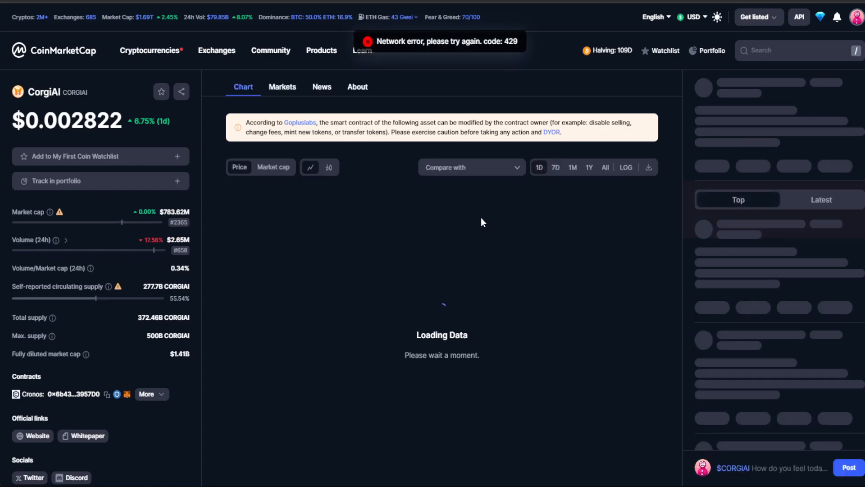
Review the Chart, Markets and News sections of CorgiAI's CoinMarketCap page, then return to the top
scroll("down", 3)
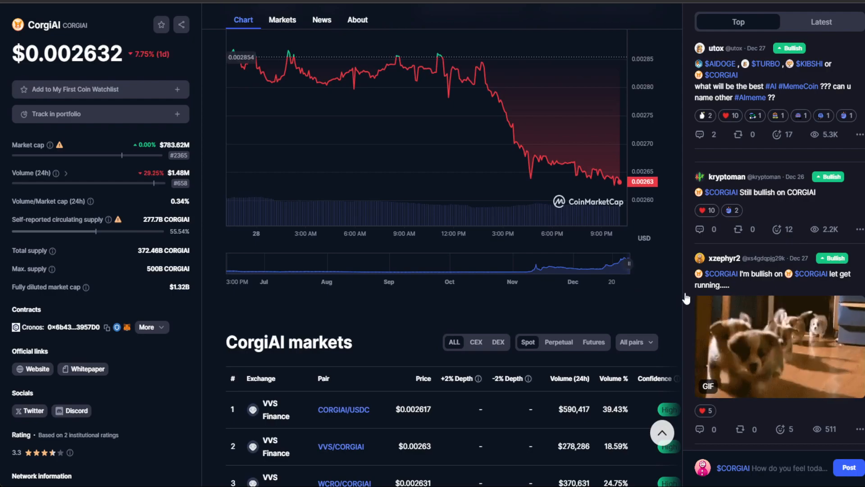
scroll("down", 3)
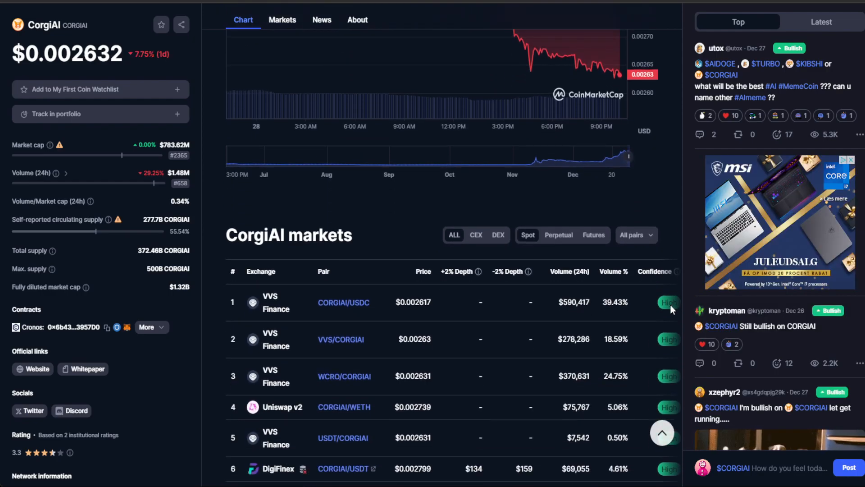
left_click(282, 19)
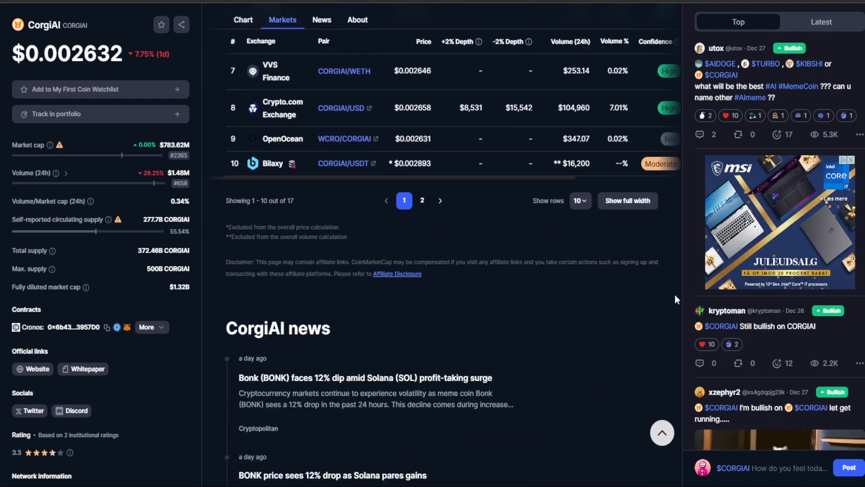
scroll("down", 3)
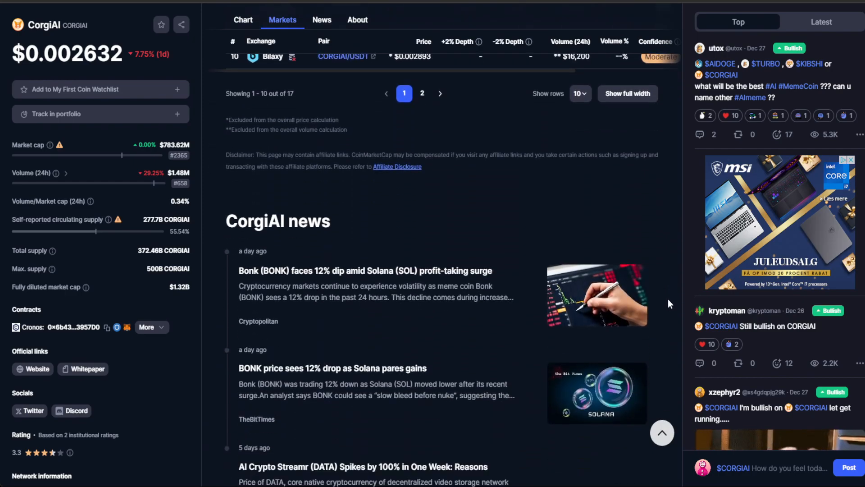
left_click(321, 19)
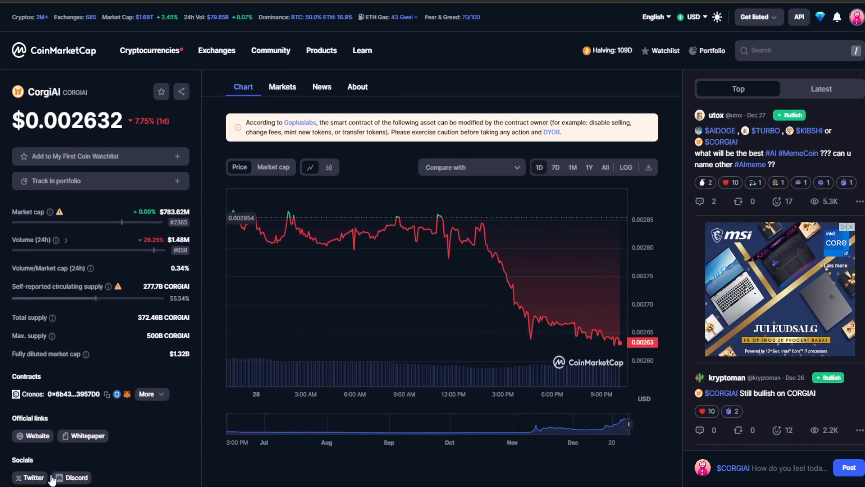
Go to CorgiAI's official X profile via the Twitter link under Socials
left_click(29, 478)
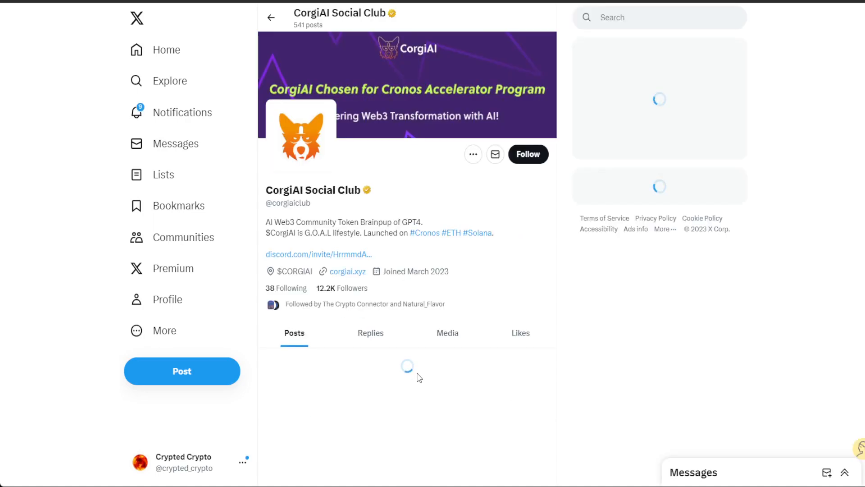
Scroll the CorgiAI Social Club profile down to the pinned post about trading on Orca
scroll("down", 3)
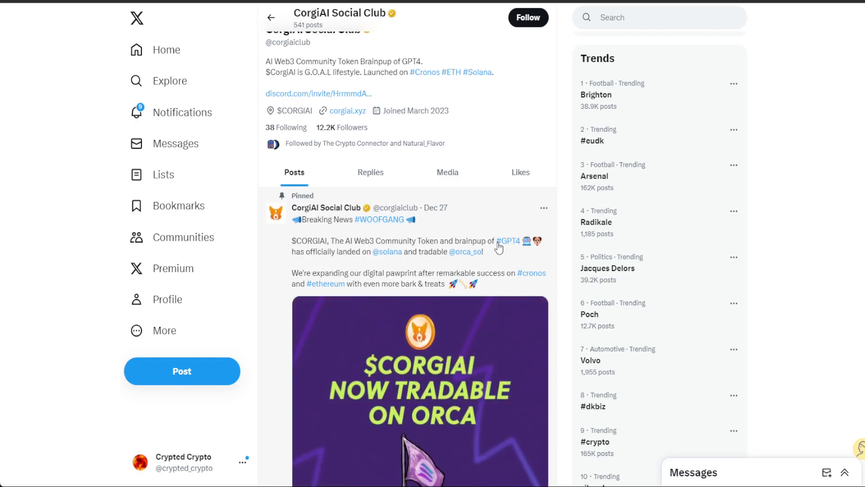
scroll("down", 3)
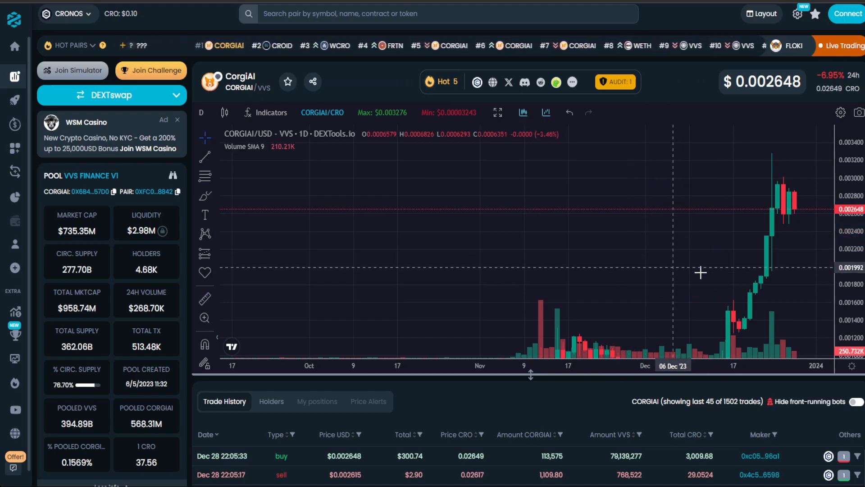
mouse_move(729, 285)
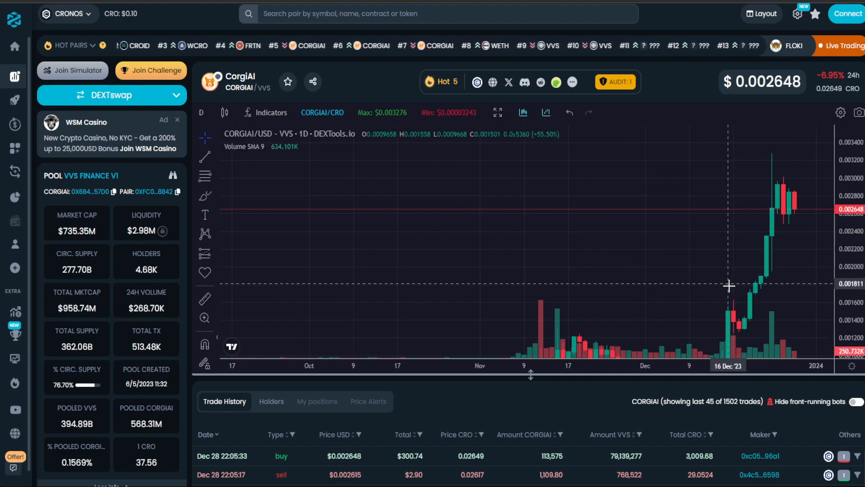